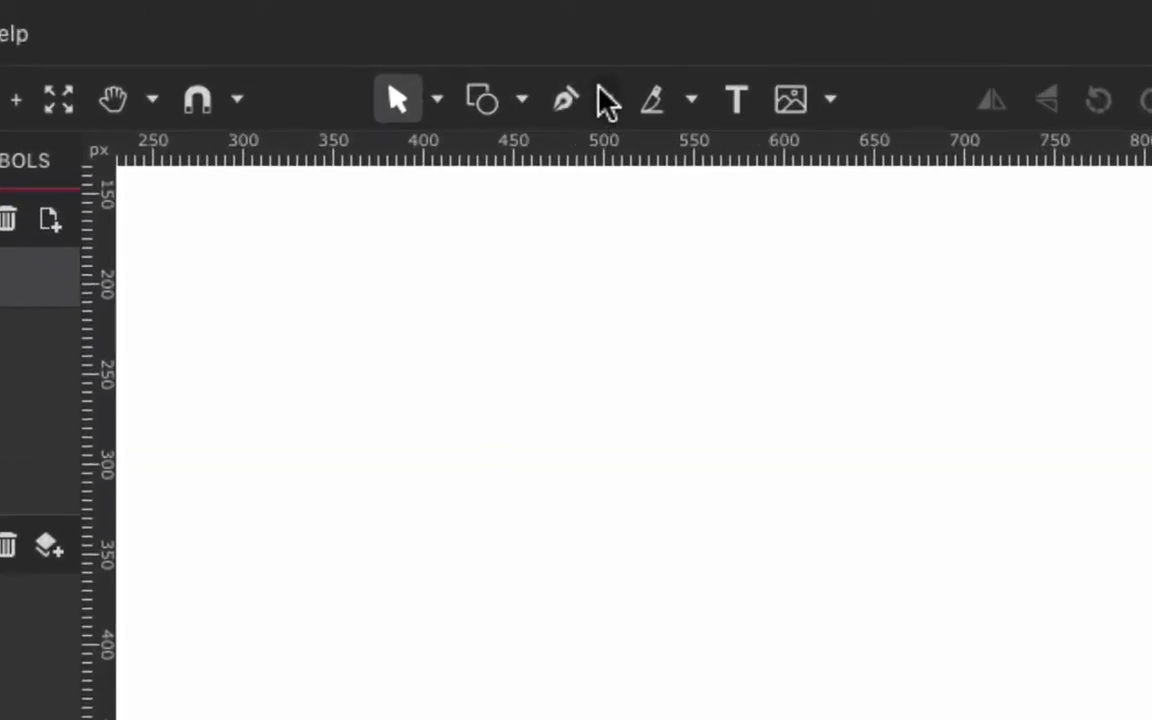
# Step: Activate the Pen tool for point-by-point path drawing
pyautogui.click(608, 100)
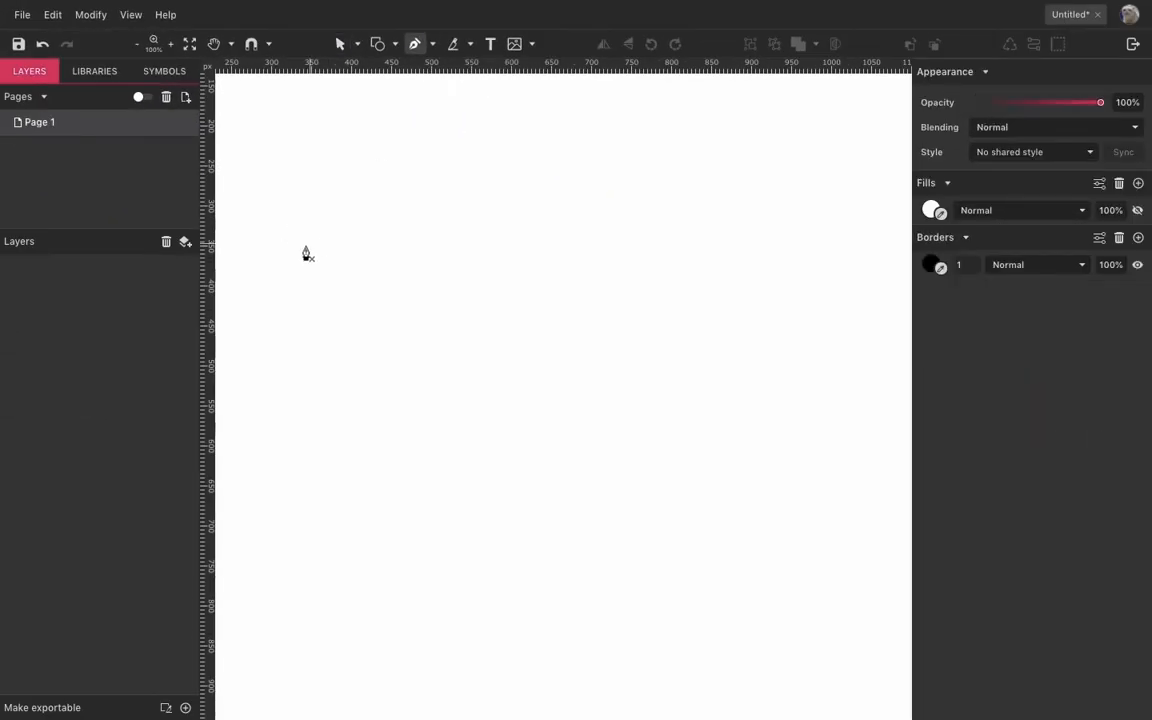
# Step: Draw a straight-segment path arching over the top, down the right side and back along the bottom
pyautogui.moveTo(304, 244); pyautogui.dragTo(358, 228)
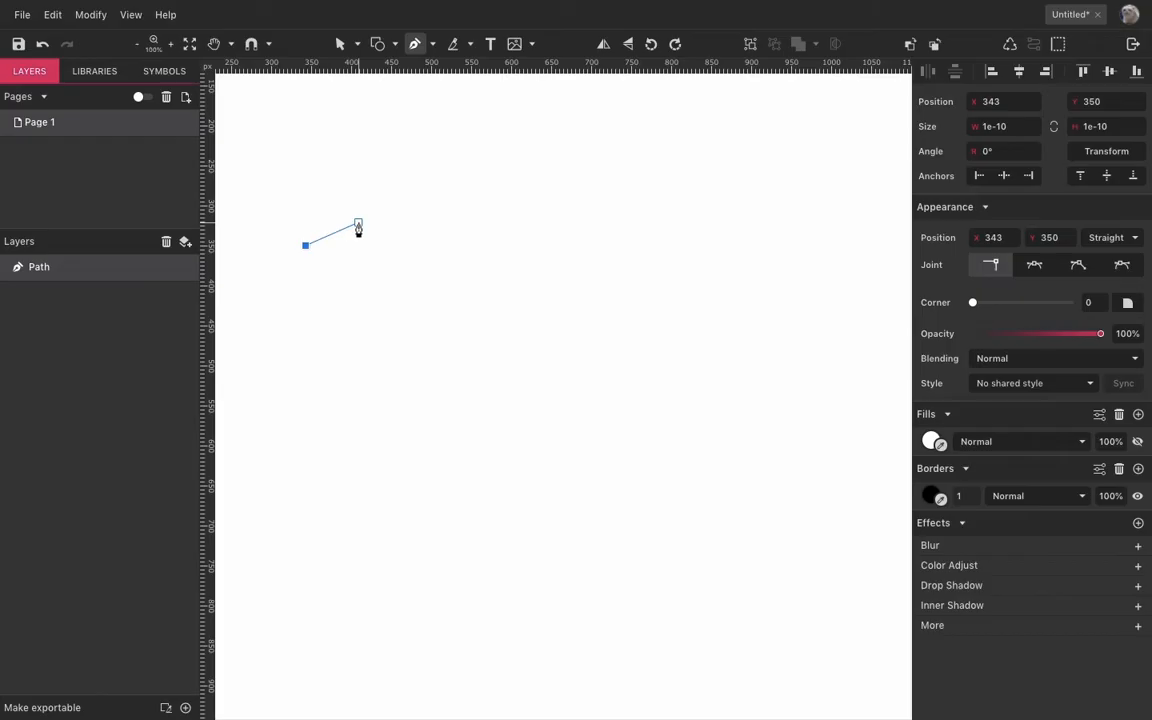
pyautogui.moveTo(356, 228); pyautogui.dragTo(380, 188)
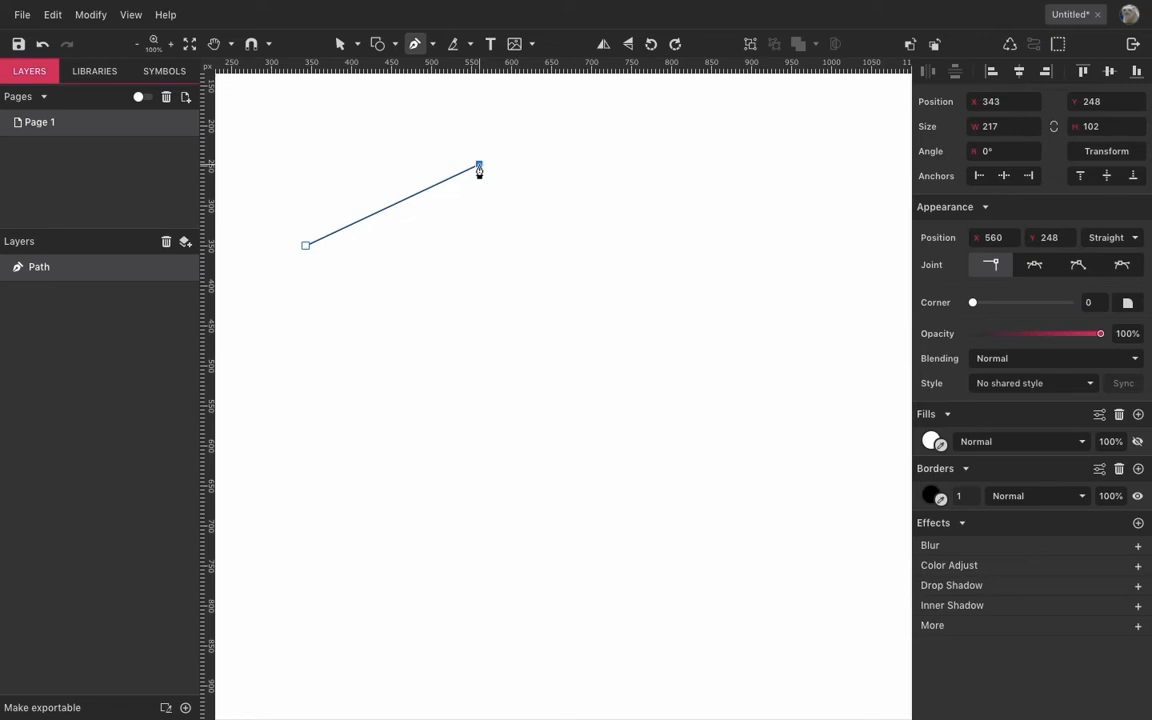
pyautogui.moveTo(478, 168); pyautogui.dragTo(510, 160)
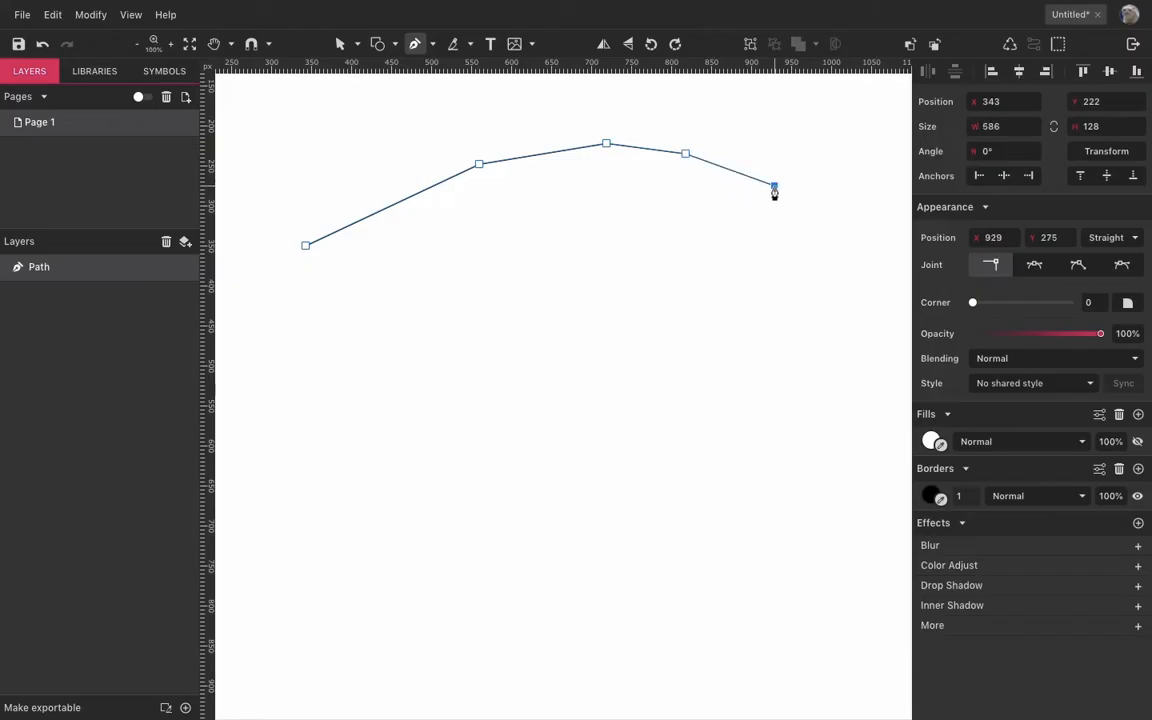
pyautogui.moveTo(774, 192); pyautogui.dragTo(806, 358)
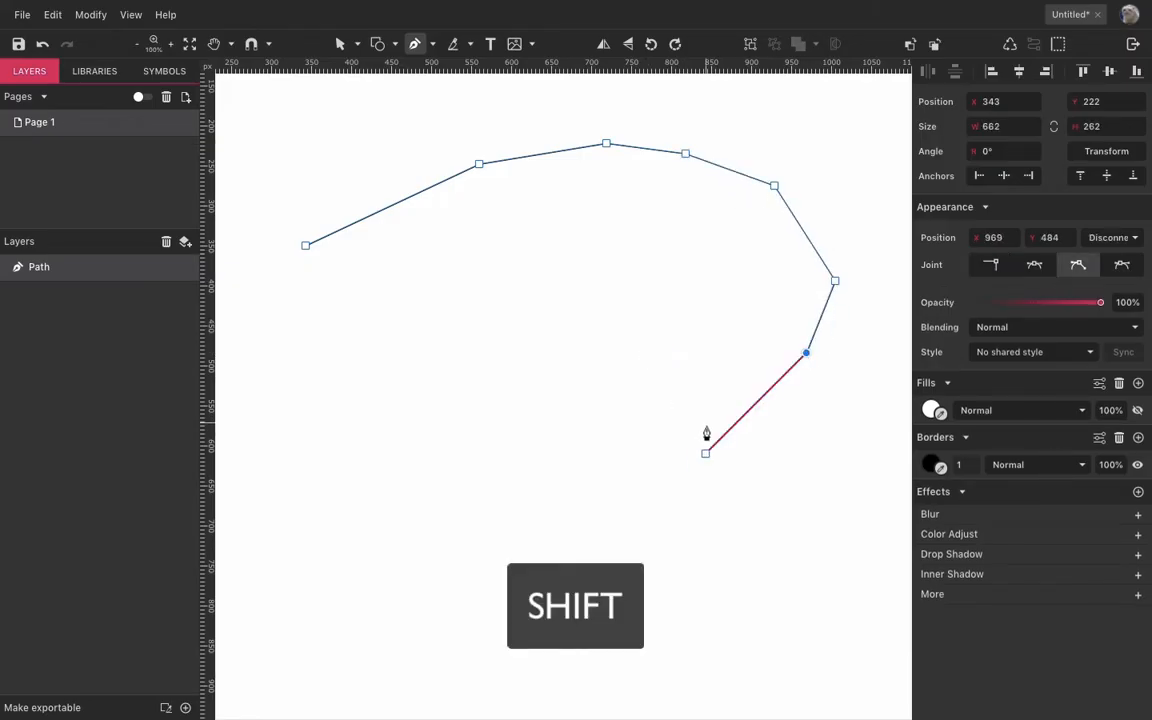
pyautogui.moveTo(706, 452); pyautogui.dragTo(910, 352)
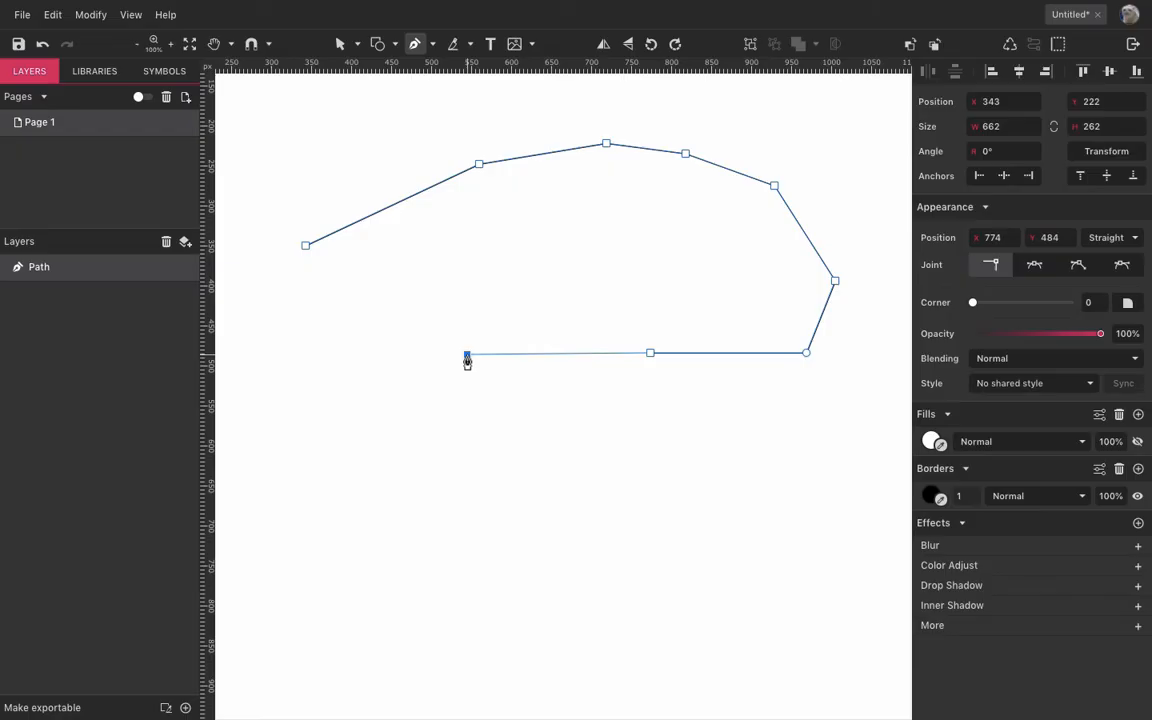
pyautogui.moveTo(468, 356); pyautogui.dragTo(256, 280)
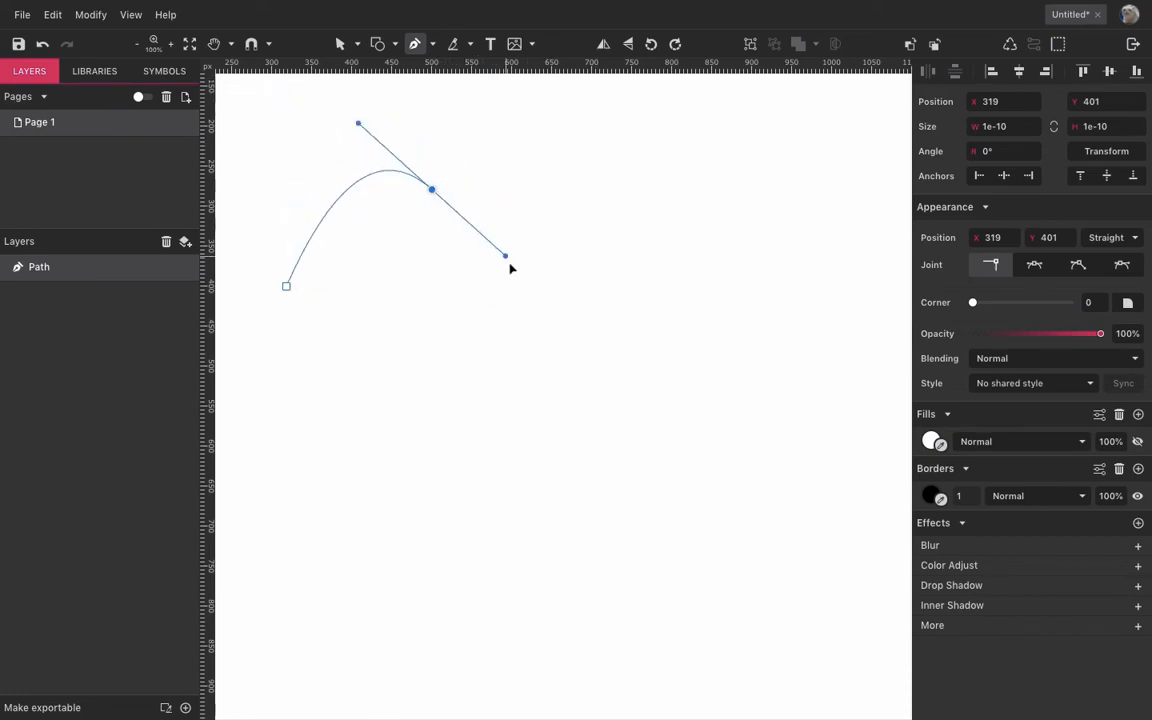
# Step: Start a new path with a smooth Bezier curve rising from the left and sweeping rightward
pyautogui.moveTo(504, 256); pyautogui.dragTo(592, 300)
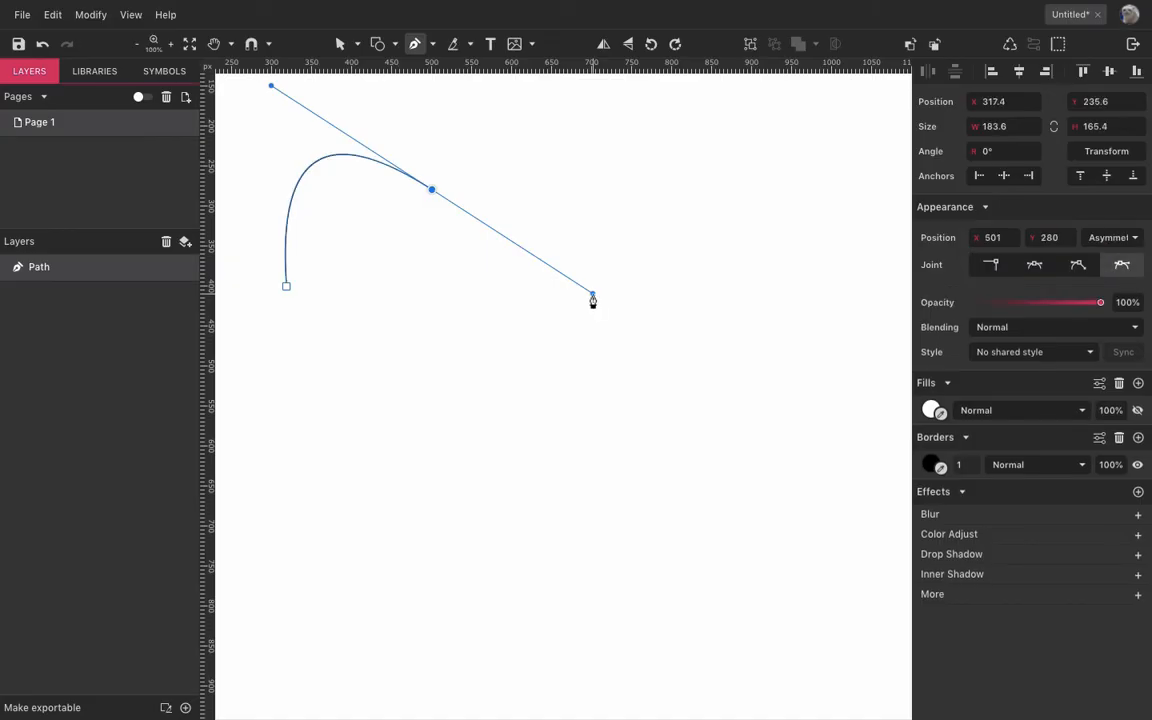
pyautogui.moveTo(592, 300); pyautogui.dragTo(656, 100)
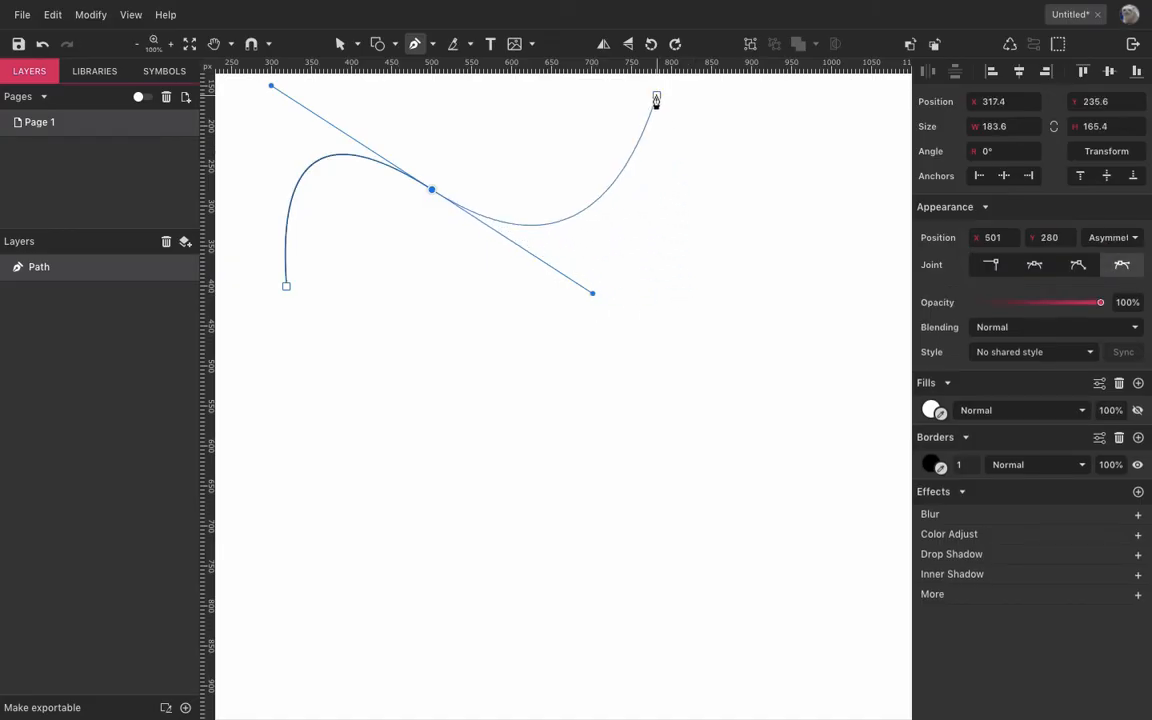
pyautogui.moveTo(656, 100); pyautogui.dragTo(356, 410)
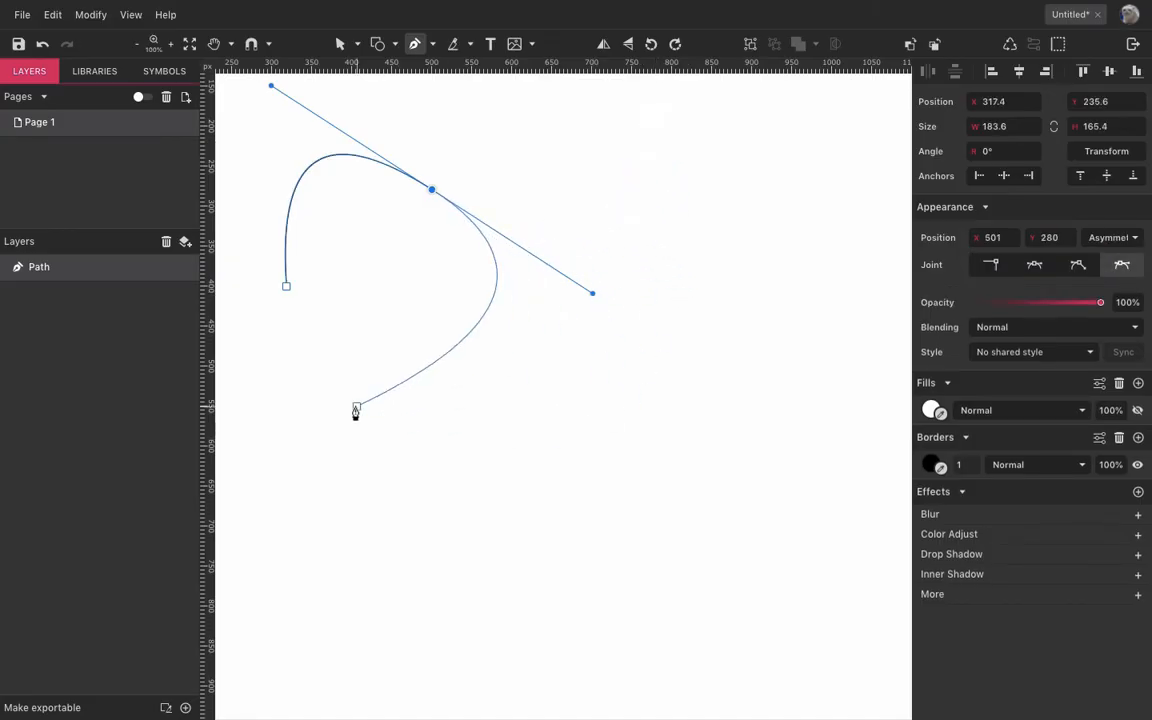
pyautogui.moveTo(356, 410); pyautogui.dragTo(668, 212)
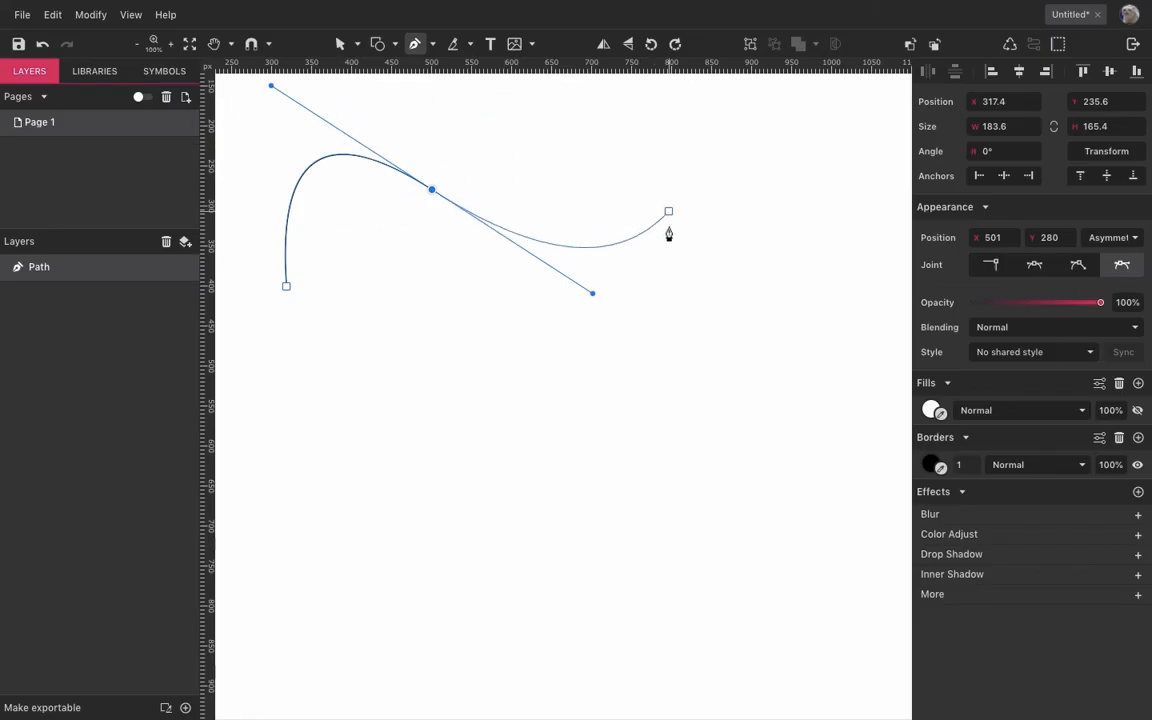
pyautogui.moveTo(668, 212); pyautogui.dragTo(678, 184)
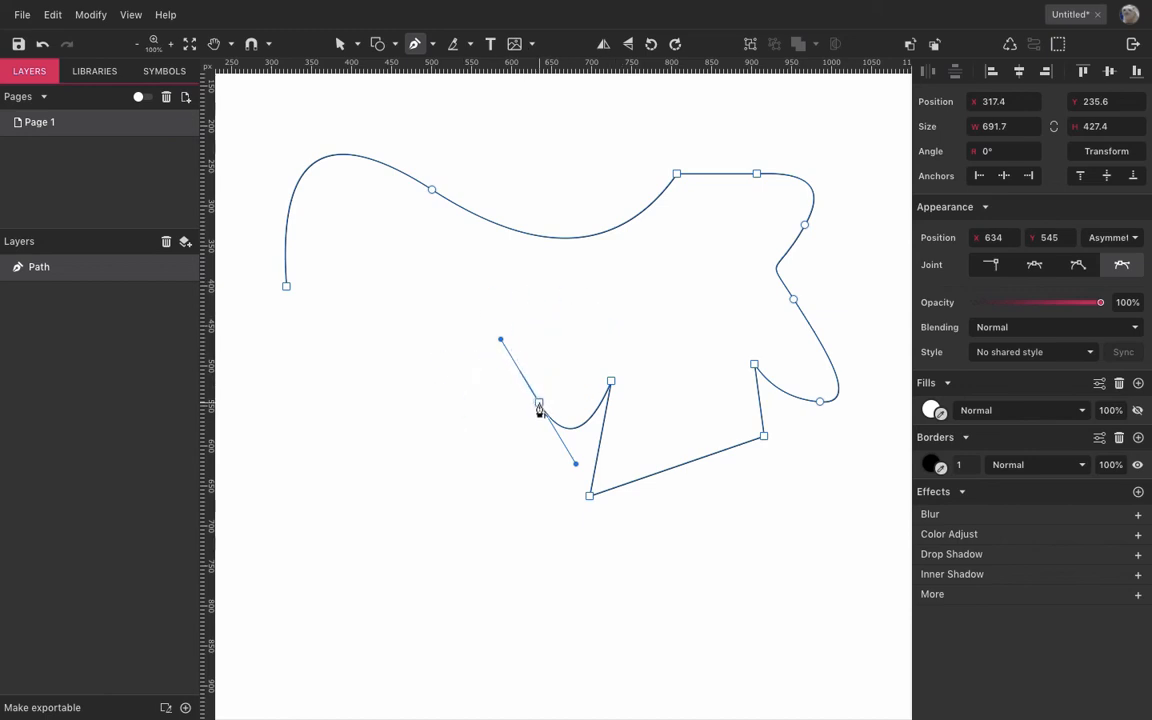
# Step: Curve down the right side and return left along a jagged bottom edge with a small notch
pyautogui.moveTo(500, 340); pyautogui.dragTo(534, 352)
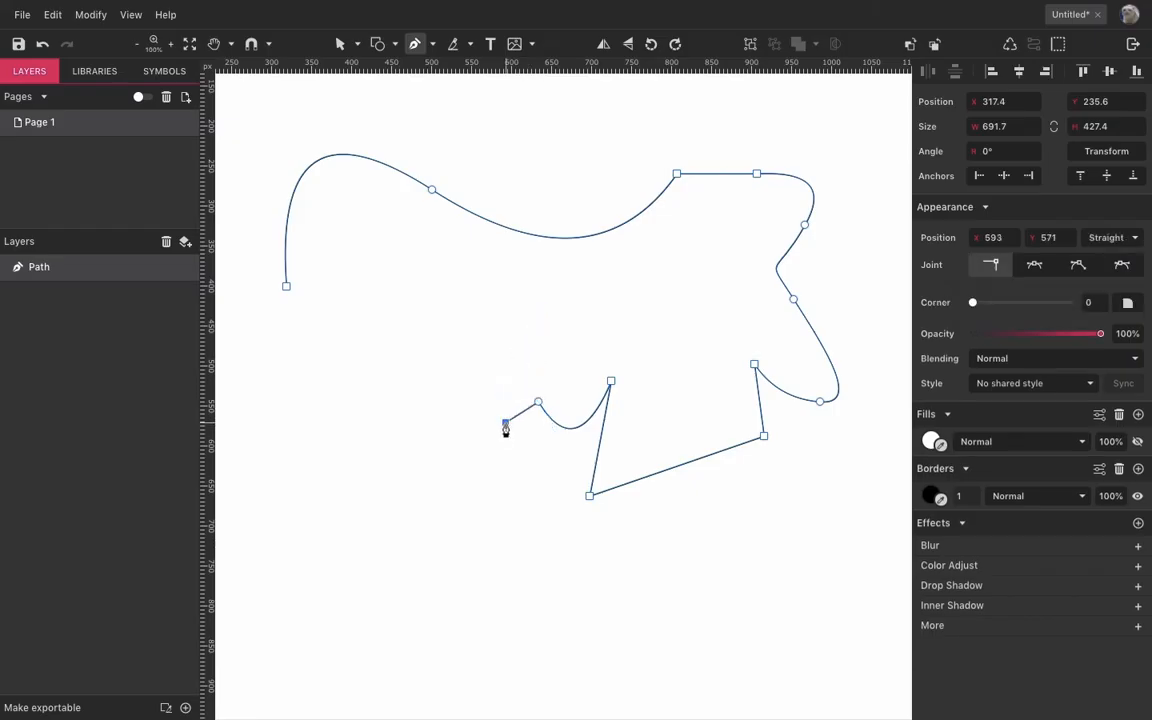
pyautogui.moveTo(504, 424); pyautogui.dragTo(348, 480)
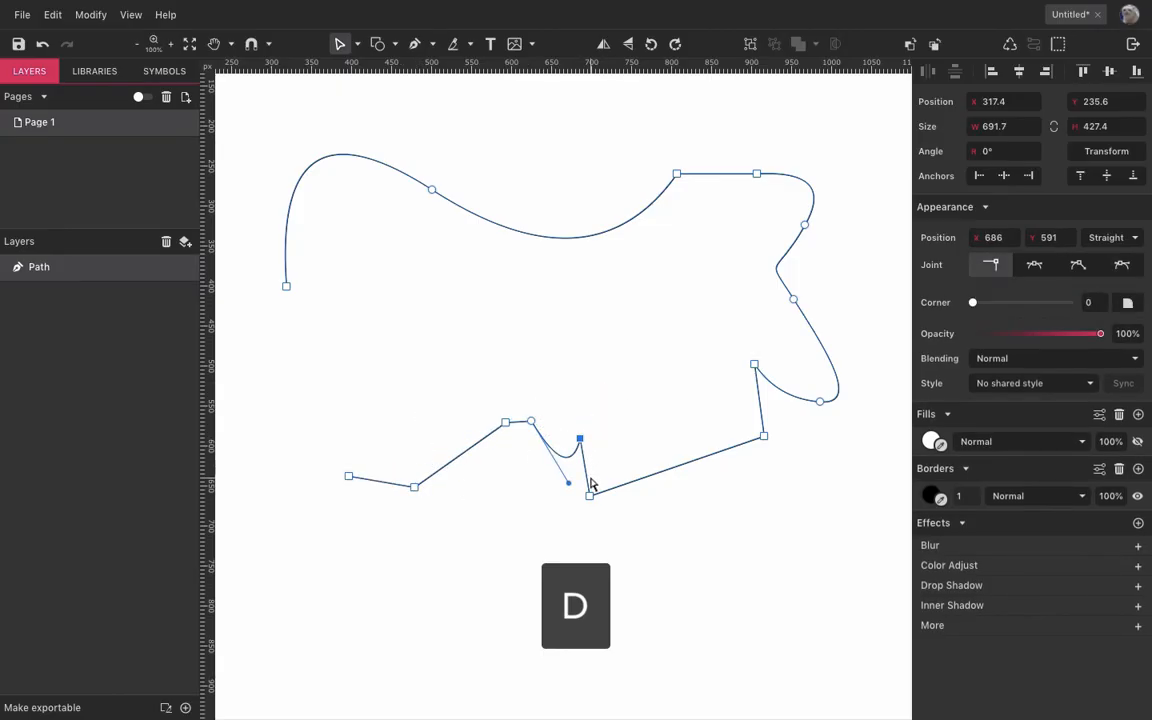
pyautogui.moveTo(580, 492); pyautogui.dragTo(656, 476)
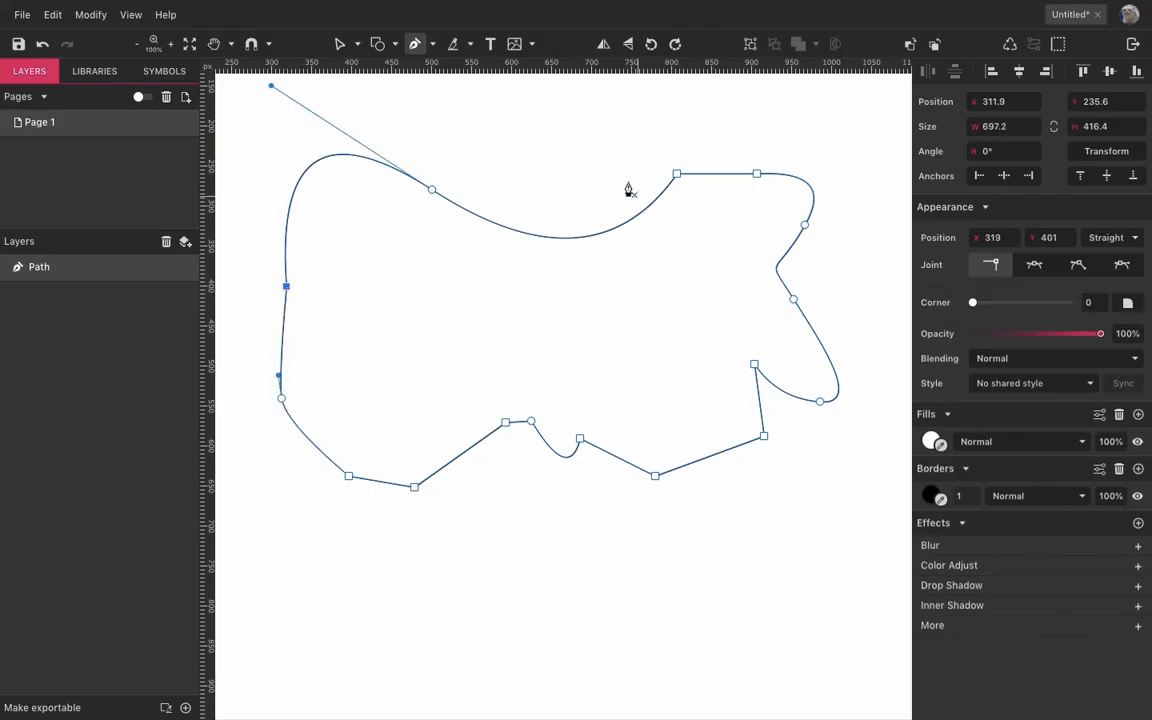
# Step: Close the shape, select it and bring up its fill colour picker
pyautogui.click(348, 44)
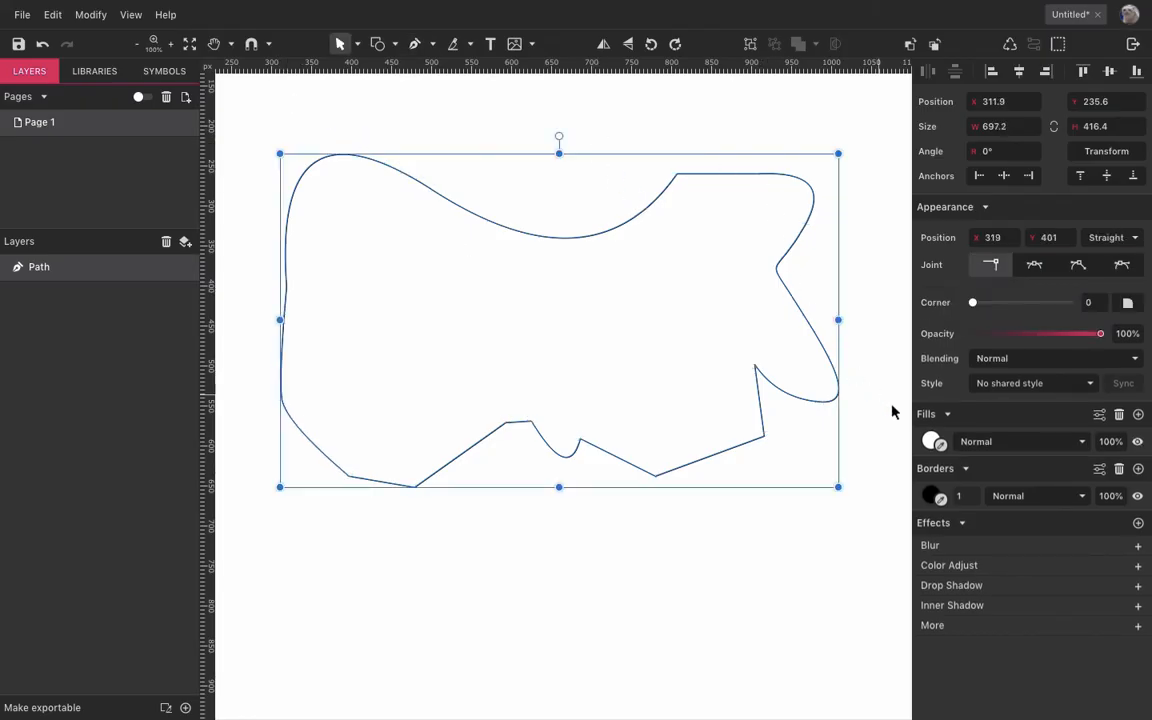
pyautogui.click(932, 442)
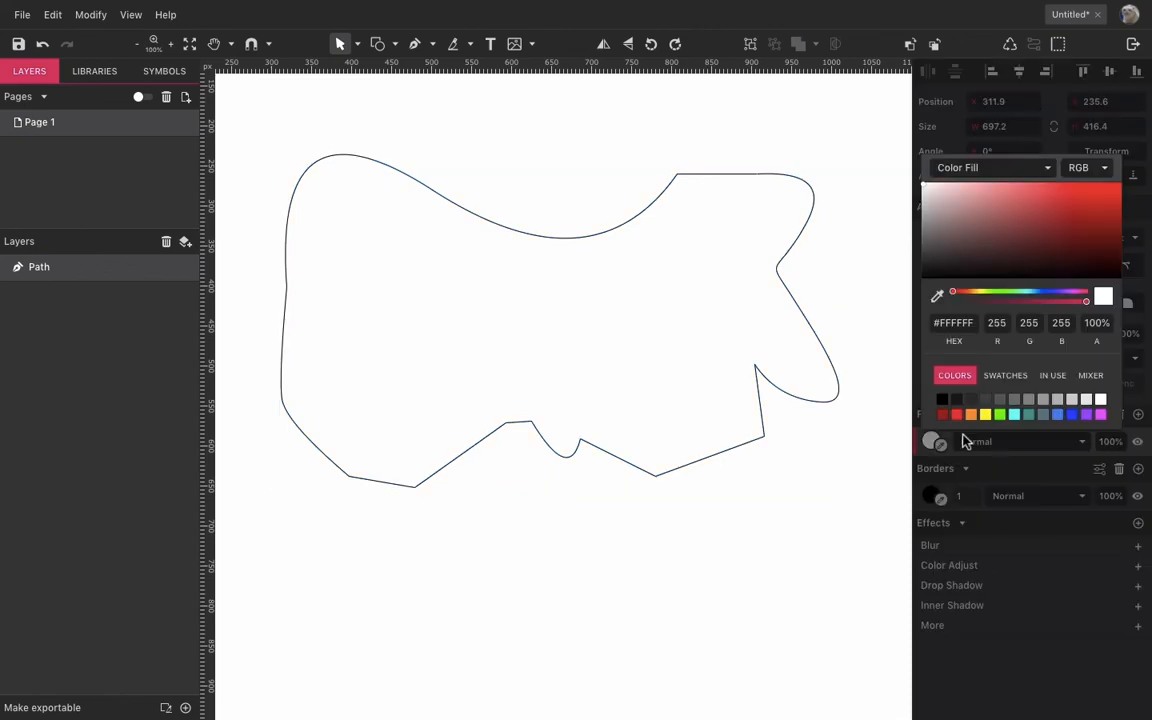